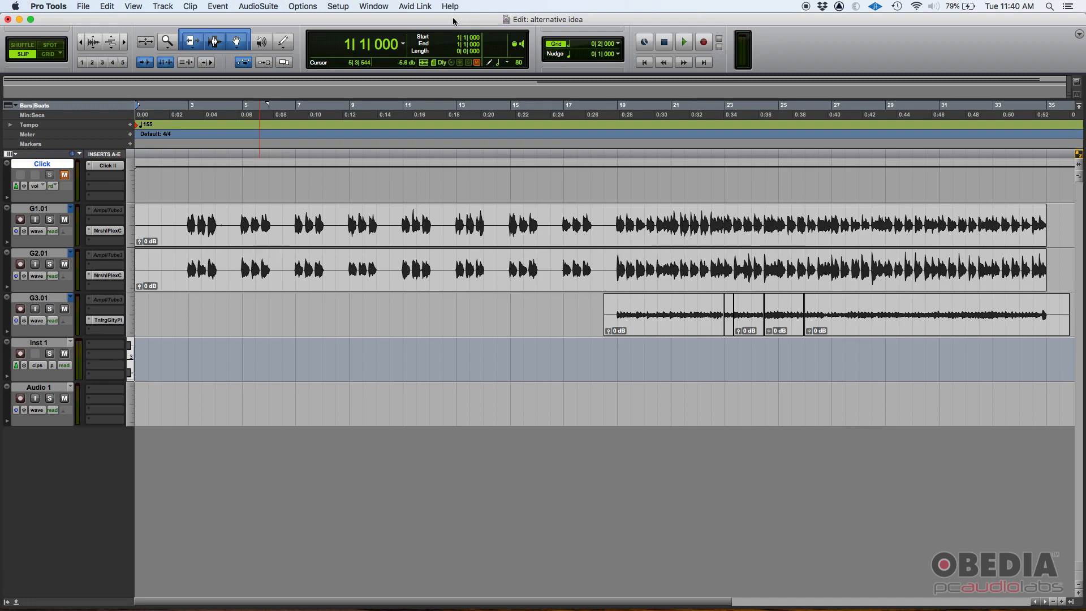
{"action": "mouse_move", "coordinate": [81, 88]}
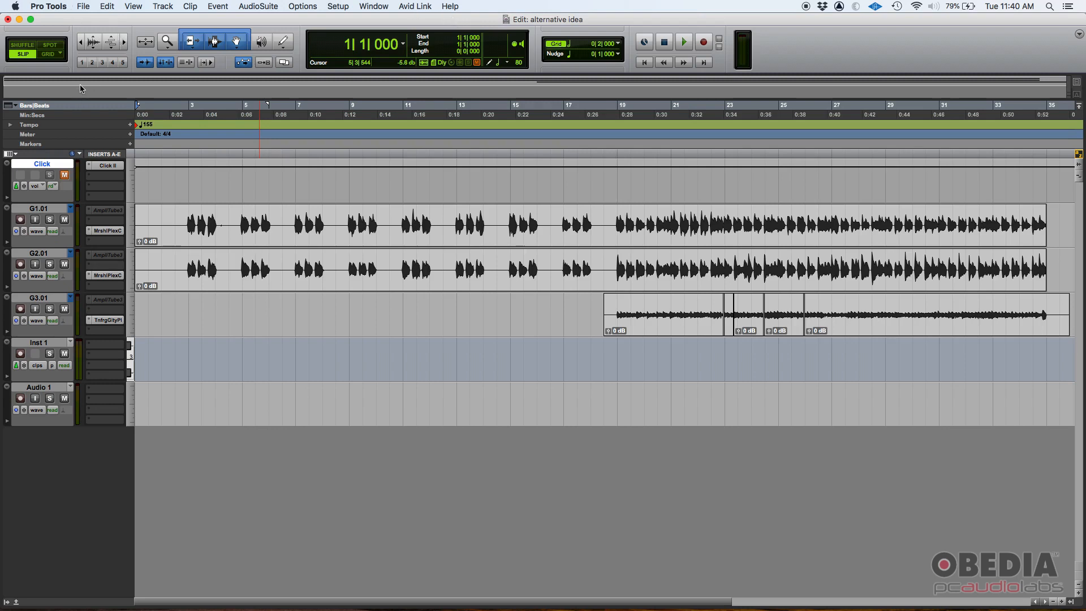
{"action": "mouse_move", "coordinate": [93, 90]}
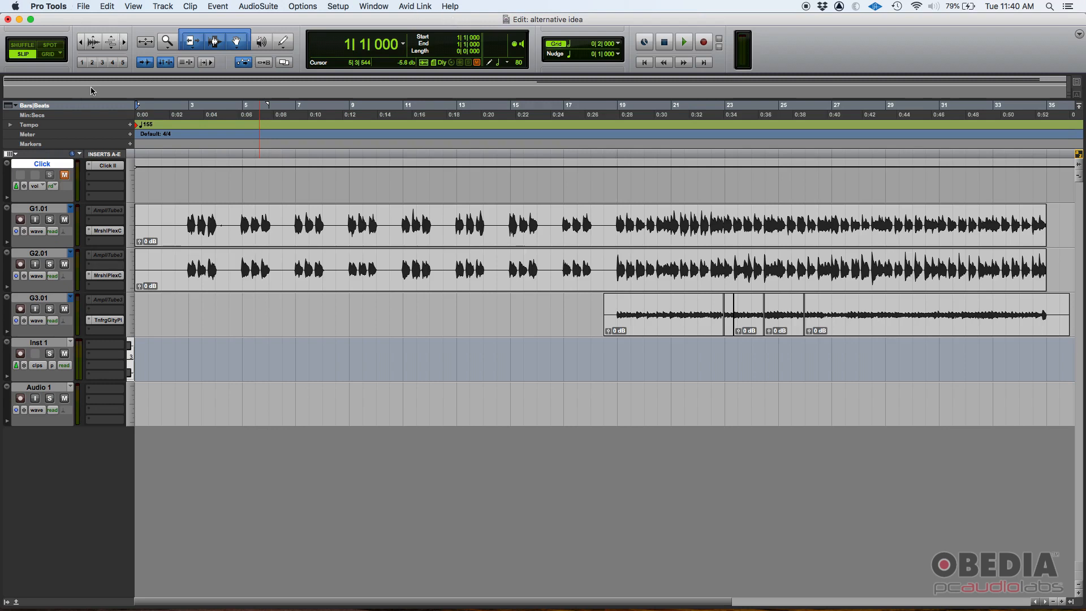
Enable the Key ruler from the Ruler View selector so it shows the default C major
{"action": "left_click", "coordinate": [8, 106]}
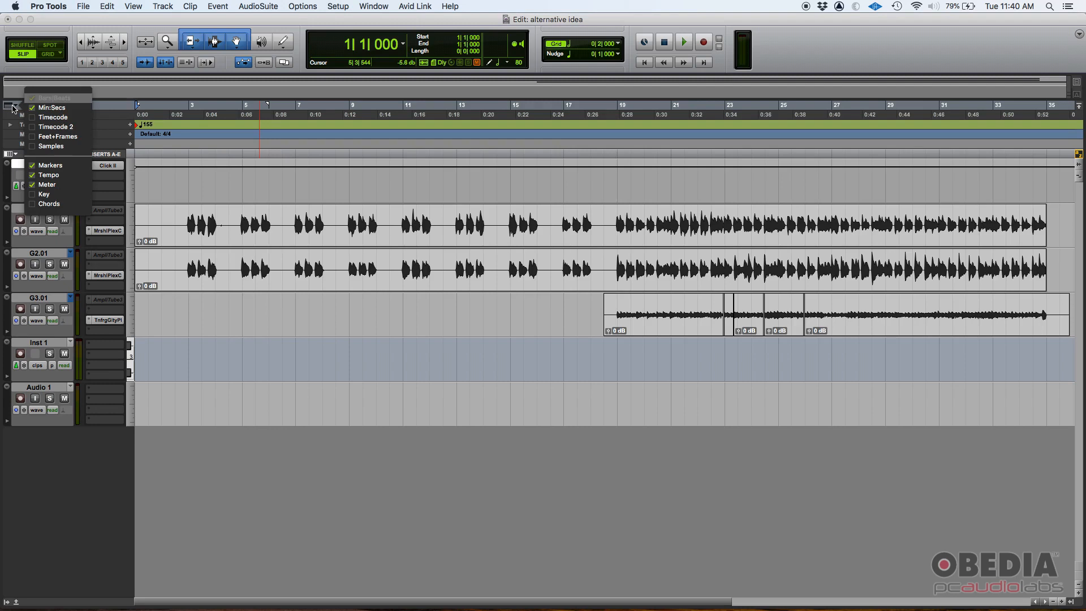
{"action": "left_click", "coordinate": [56, 91]}
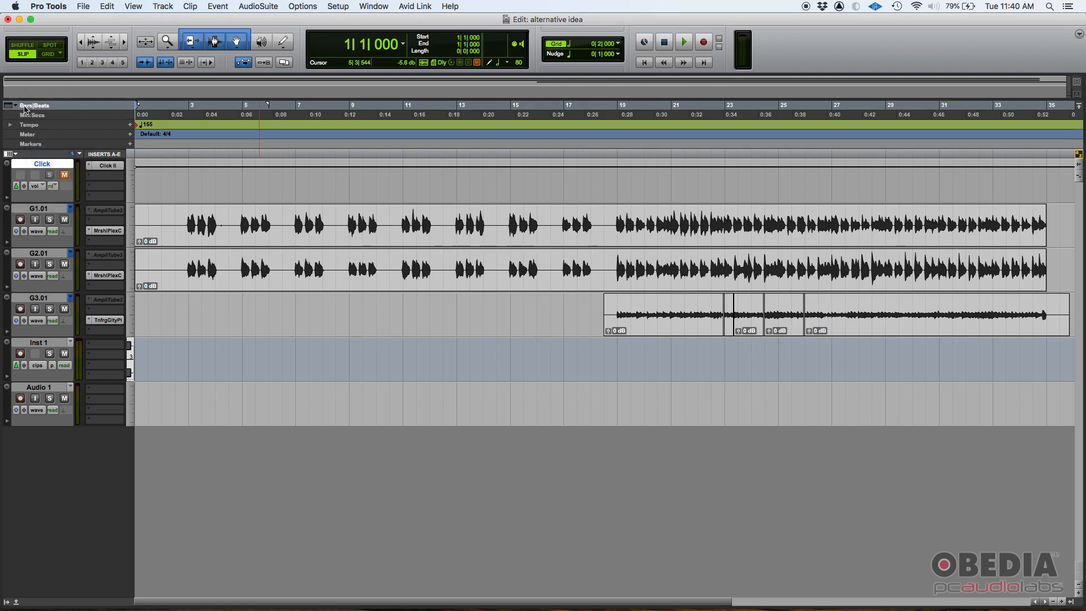
{"action": "mouse_move", "coordinate": [17, 111]}
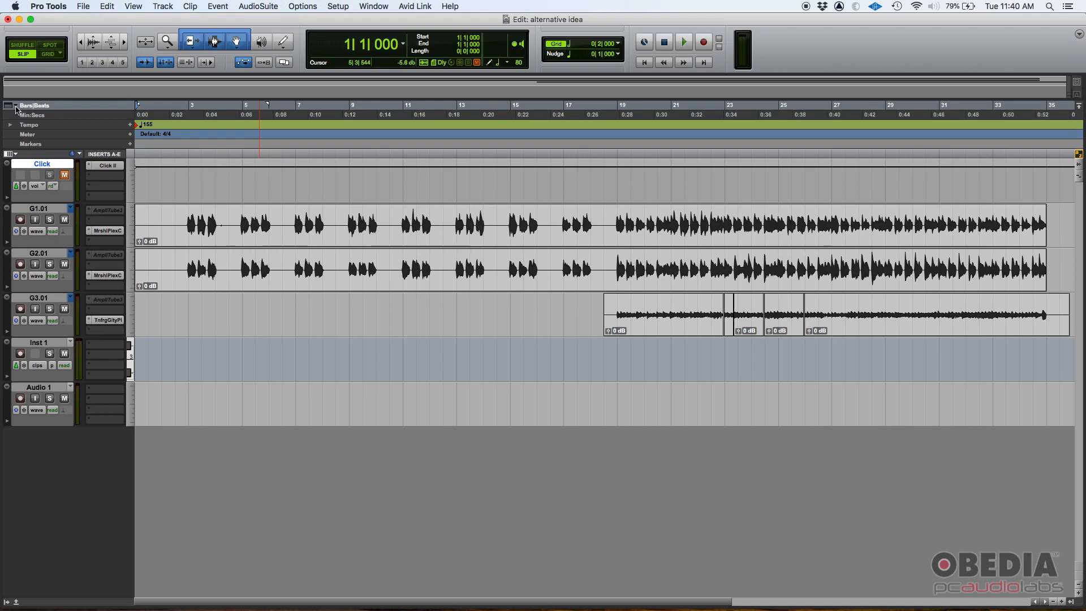
{"action": "left_click", "coordinate": [9, 105]}
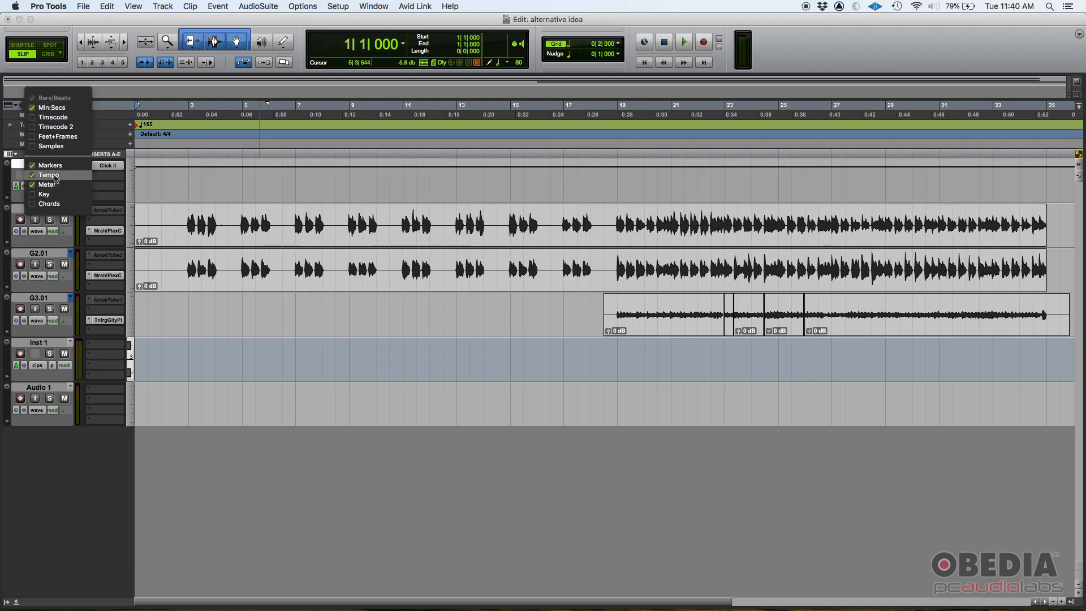
{"action": "mouse_move", "coordinate": [43, 194]}
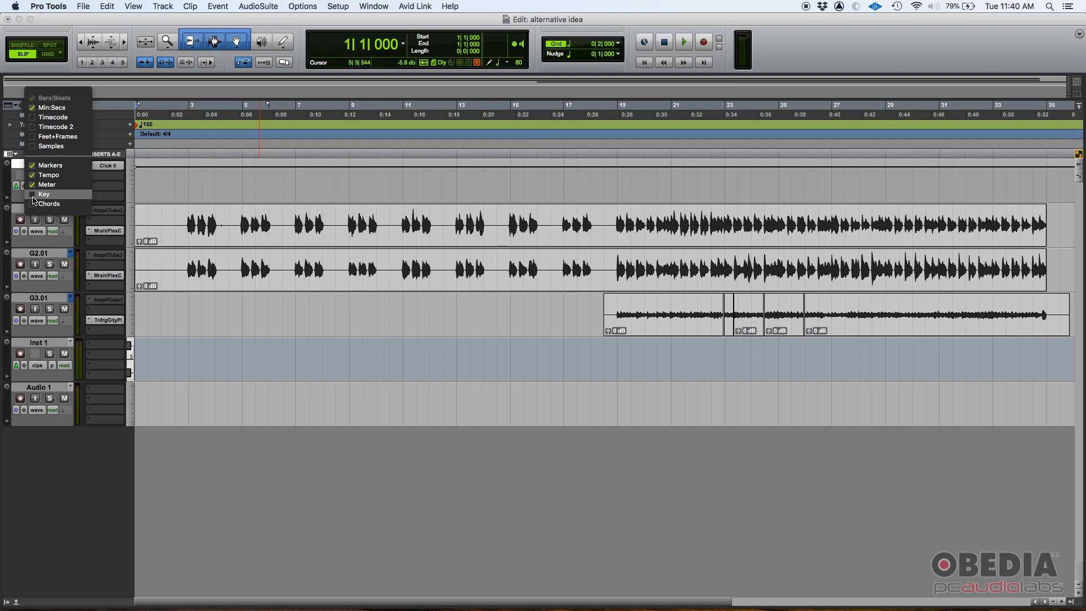
{"action": "left_click", "coordinate": [43, 195]}
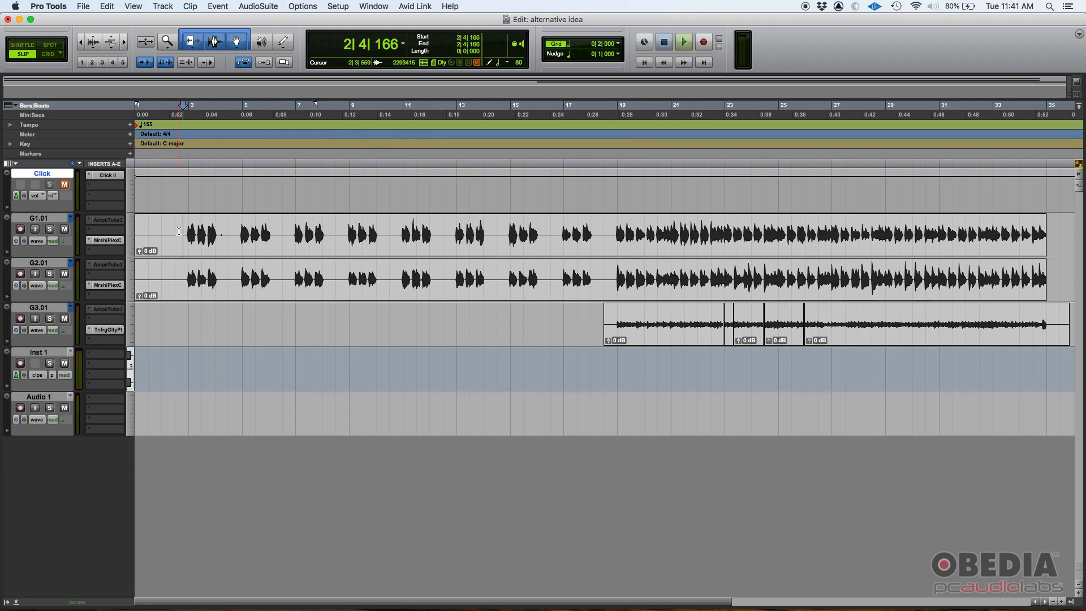
Play through to the change near bar 19, then switch Edit mode from Slip to Grid
{"action": "left_click", "coordinate": [683, 42]}
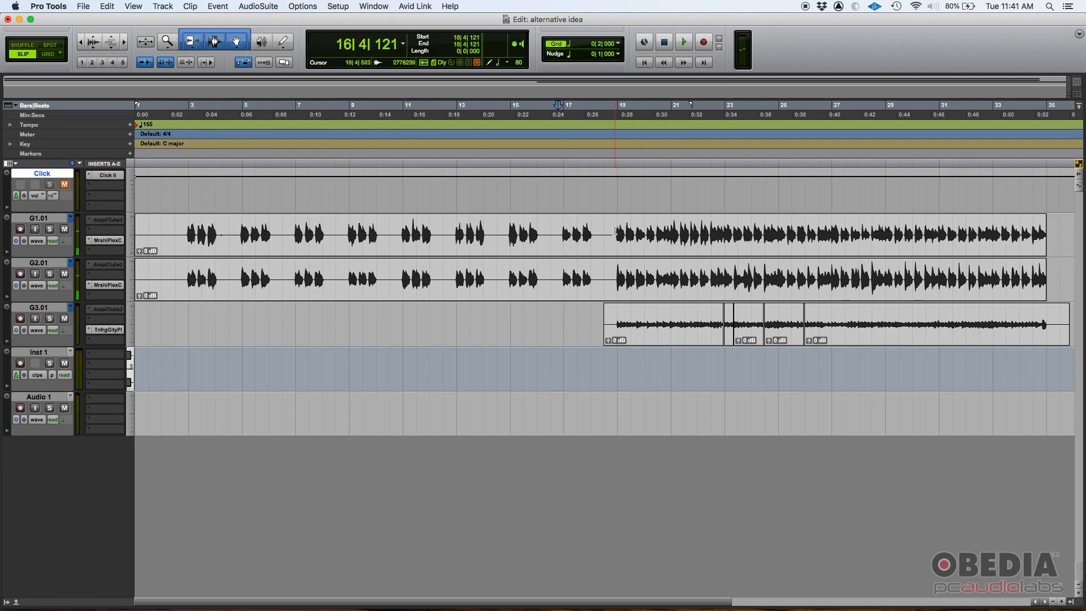
{"action": "left_click", "coordinate": [686, 41]}
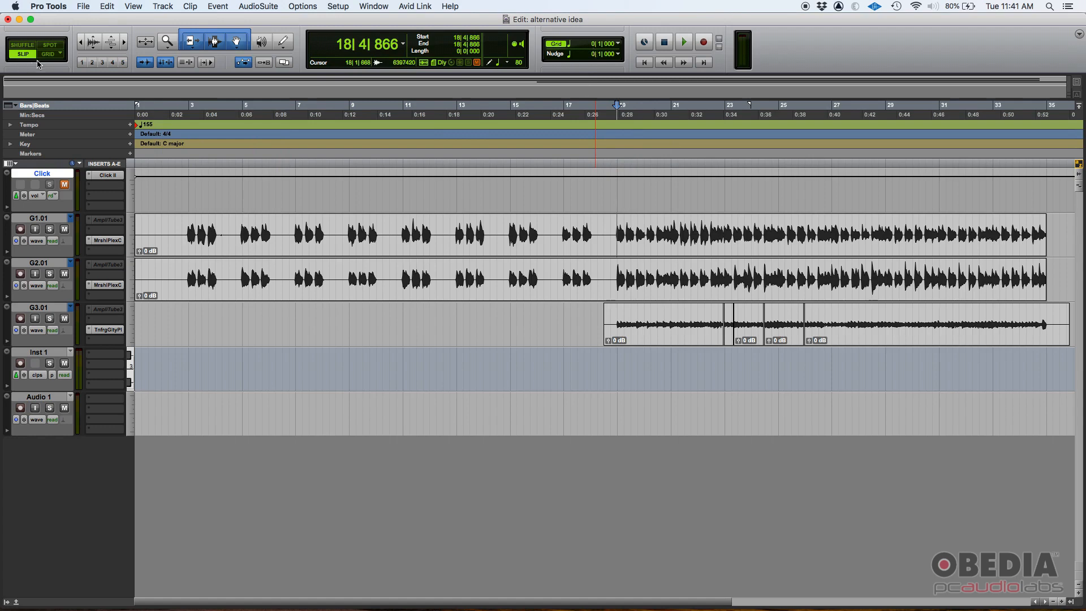
{"action": "left_click", "coordinate": [52, 54]}
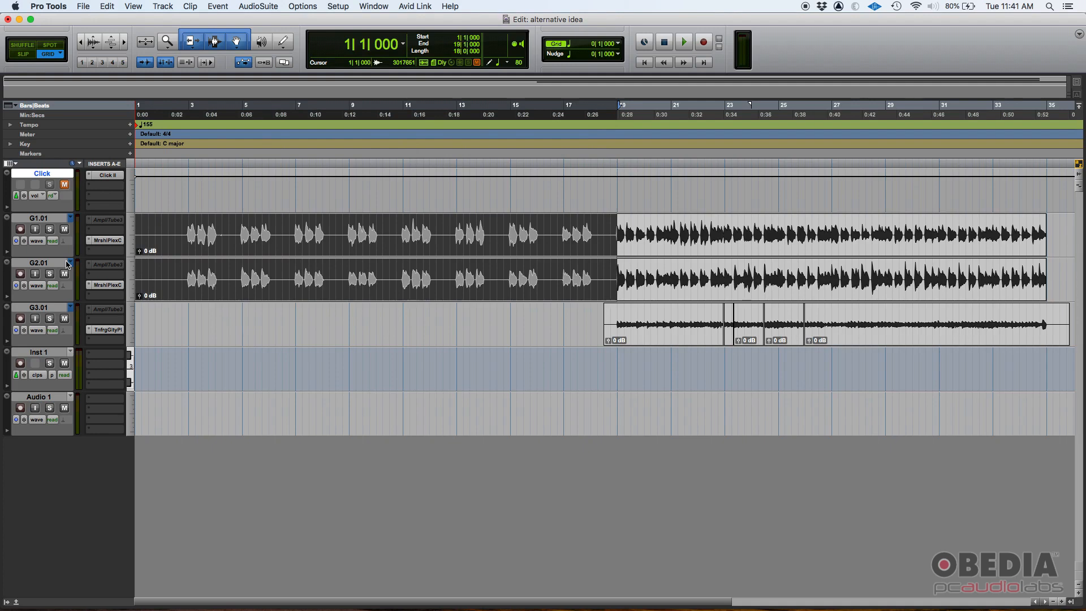
{"action": "mouse_move", "coordinate": [85, 261]}
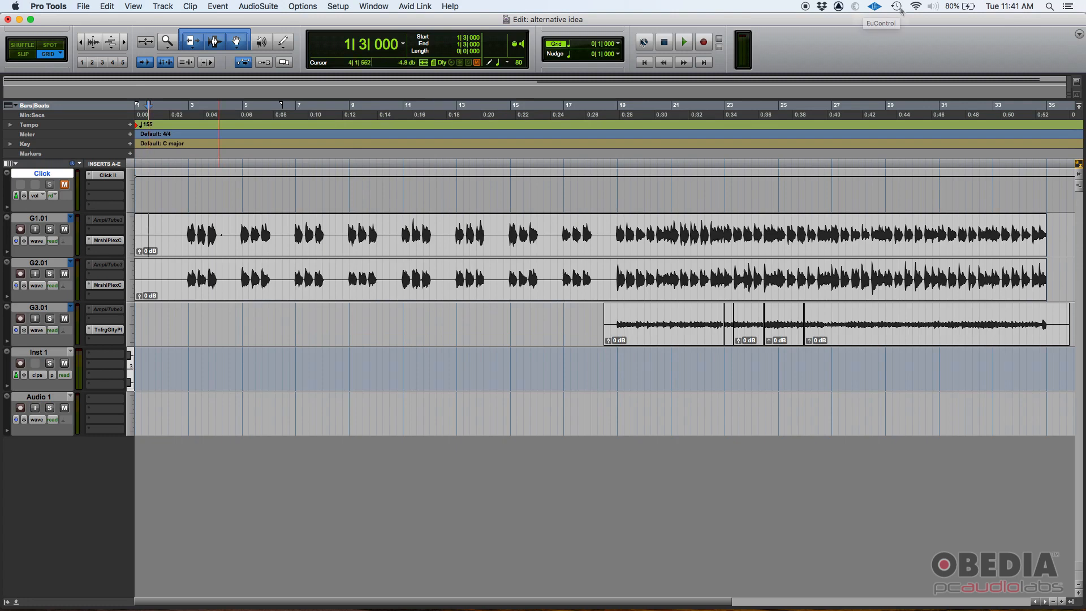
{"action": "mouse_move", "coordinate": [665, 41]}
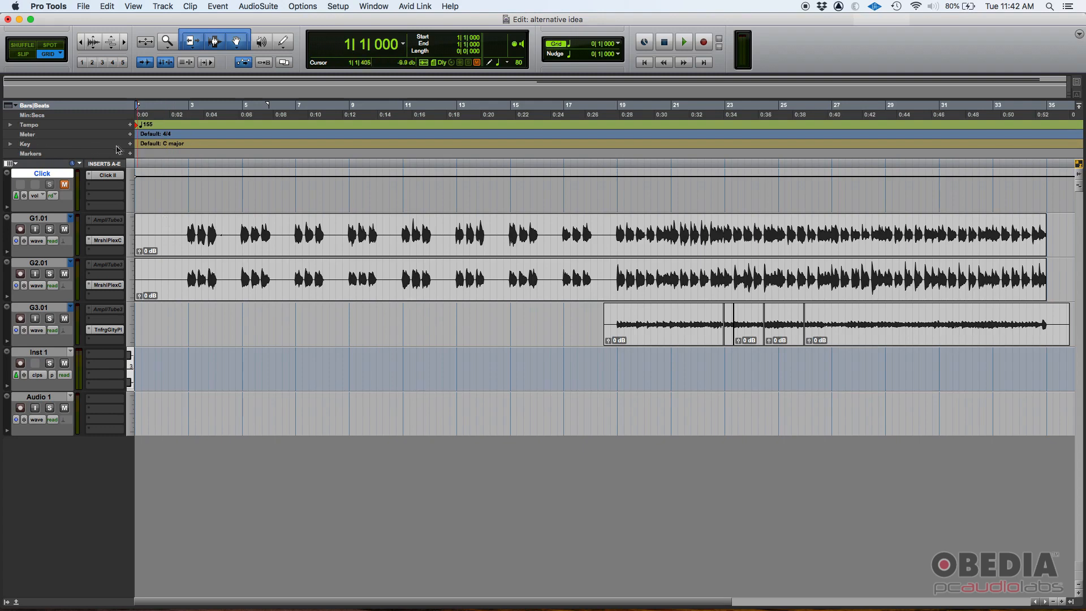
In the Key Change dialog choose D major under Sharps from 1|1|000 and confirm
{"action": "left_click", "coordinate": [130, 144]}
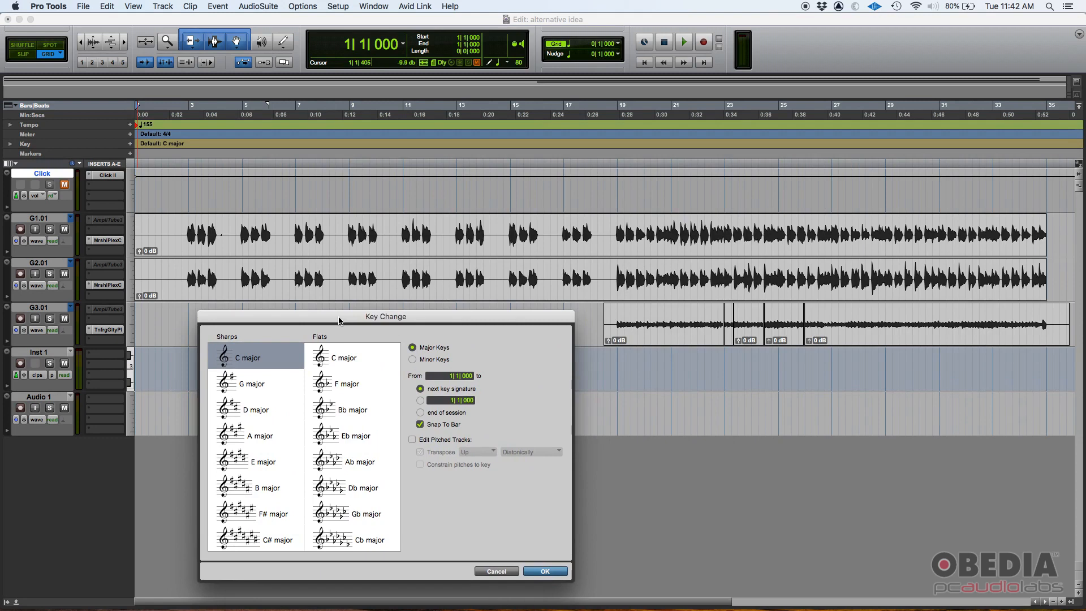
{"action": "mouse_move", "coordinate": [416, 373]}
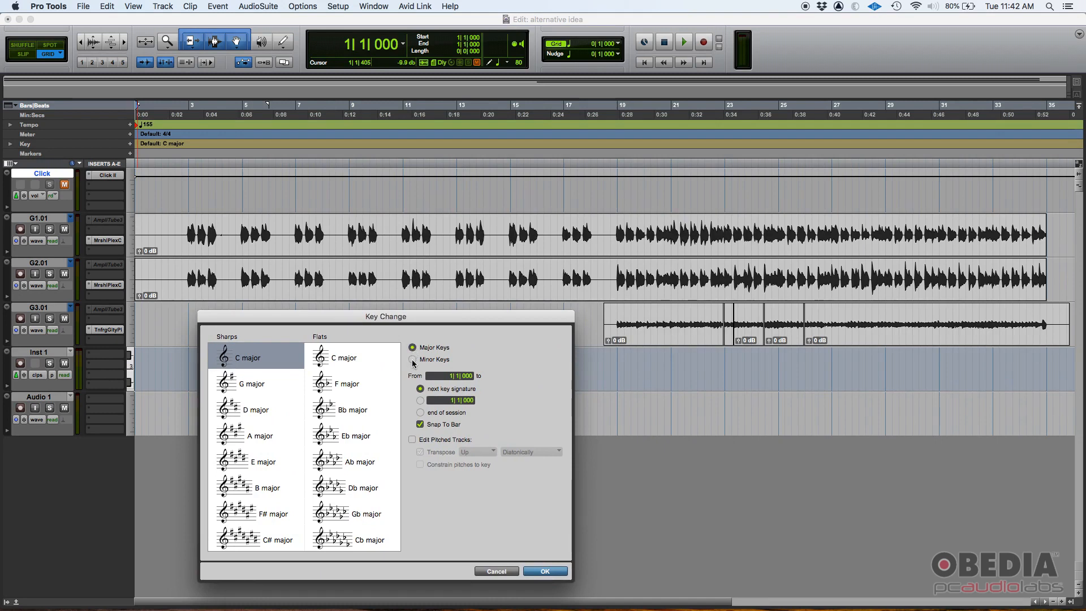
{"action": "left_click", "coordinate": [412, 348]}
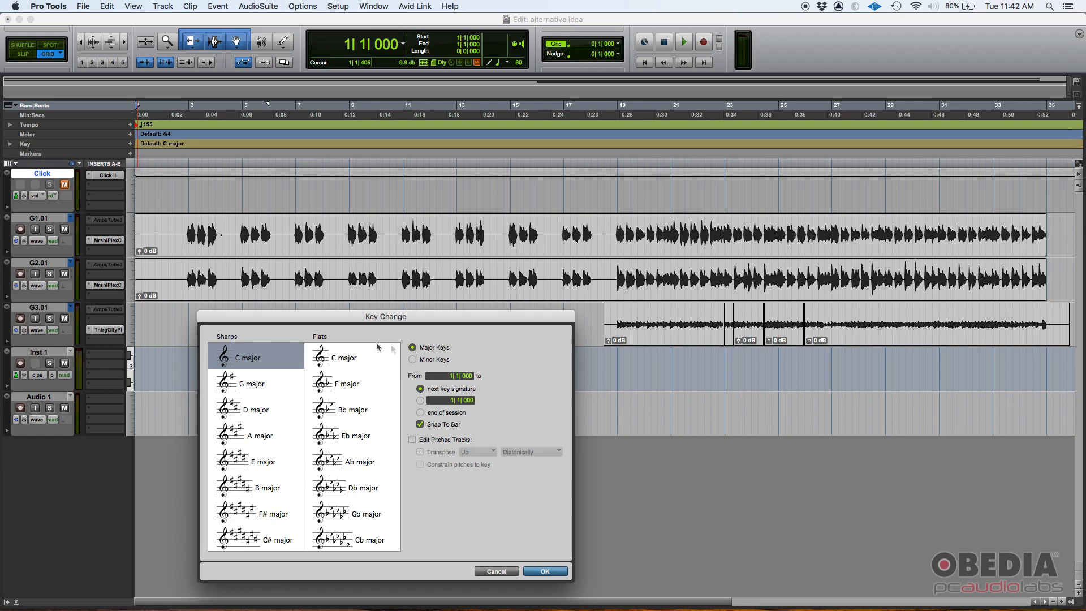
{"action": "mouse_move", "coordinate": [296, 524]}
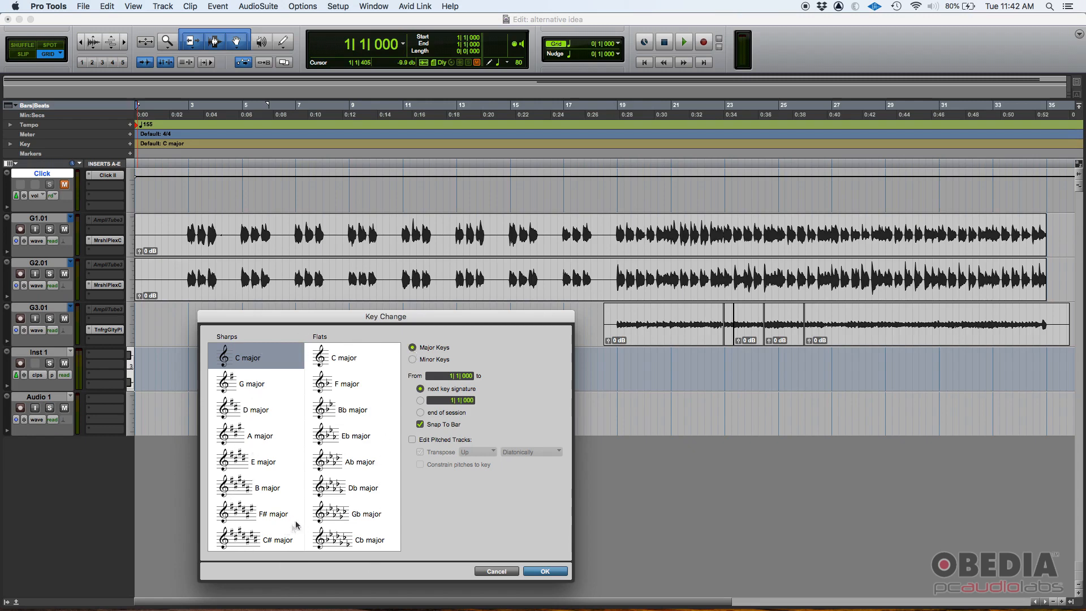
{"action": "mouse_move", "coordinate": [254, 414]}
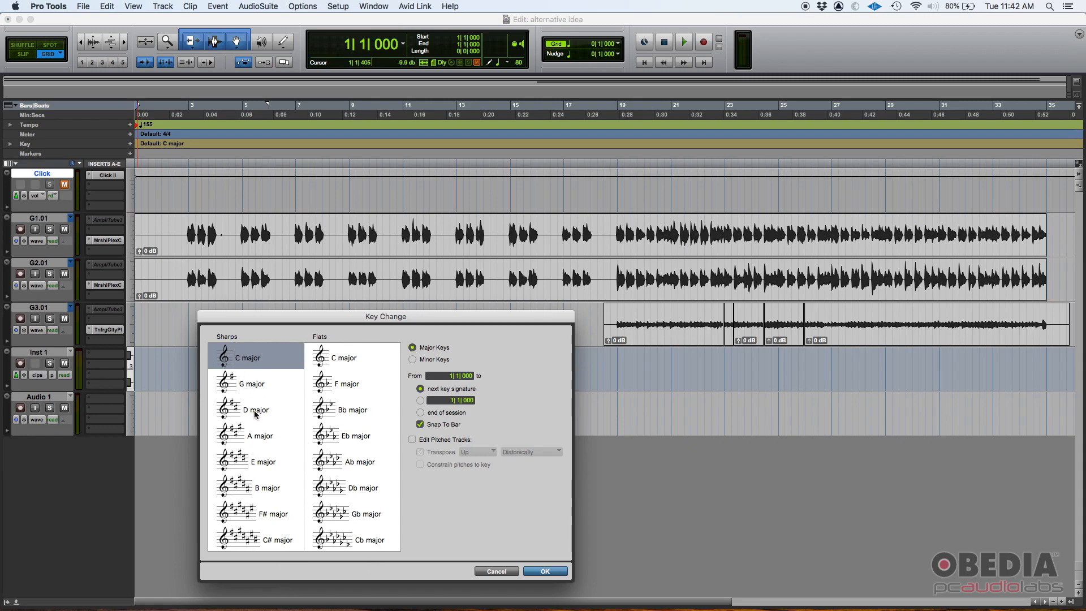
{"action": "left_click", "coordinate": [256, 409]}
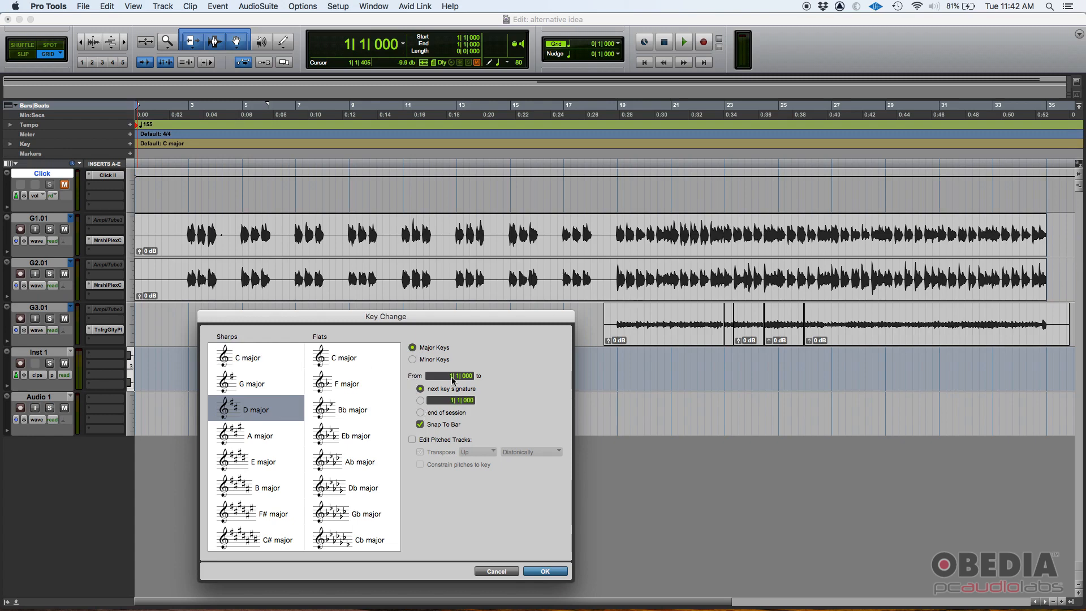
{"action": "left_click", "coordinate": [420, 389]}
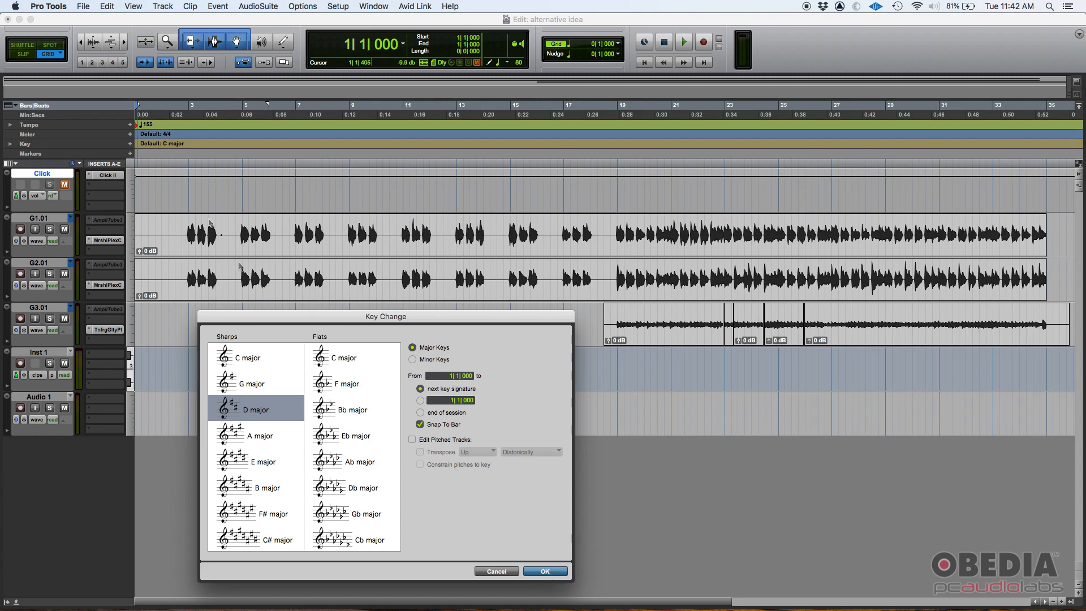
{"action": "mouse_move", "coordinate": [966, 207]}
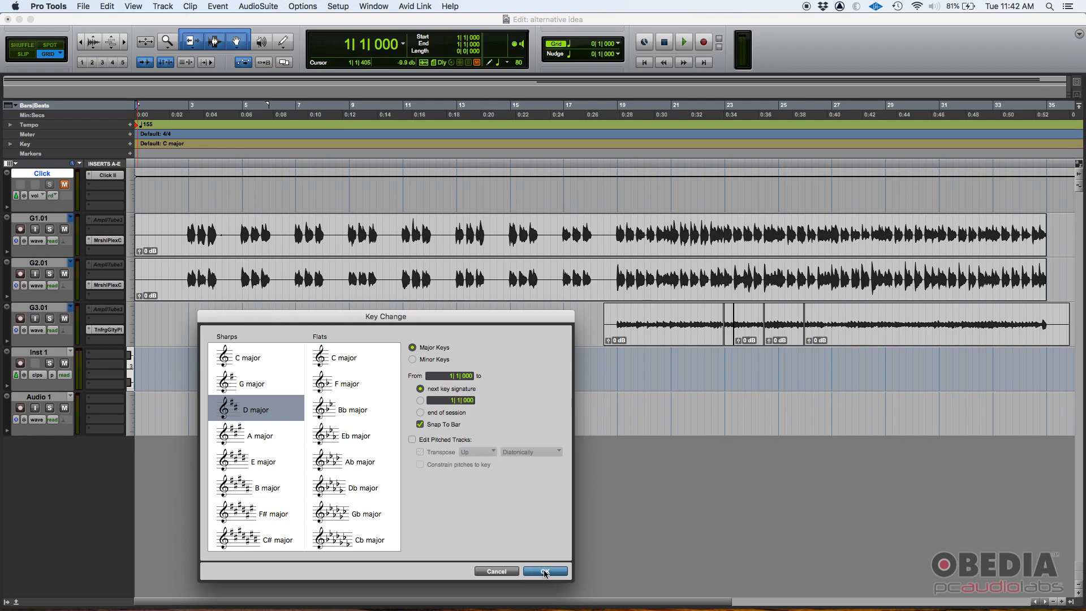
{"action": "left_click", "coordinate": [544, 570]}
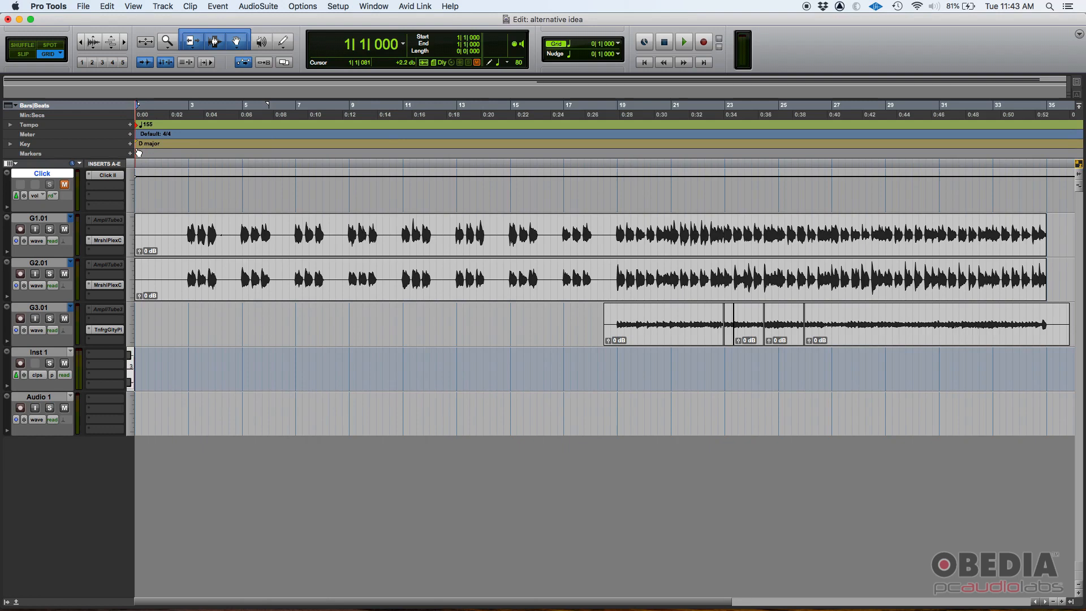
Place the insertion point at bar 19 and start a new key change there via the Key ruler +
{"action": "left_click", "coordinate": [607, 237]}
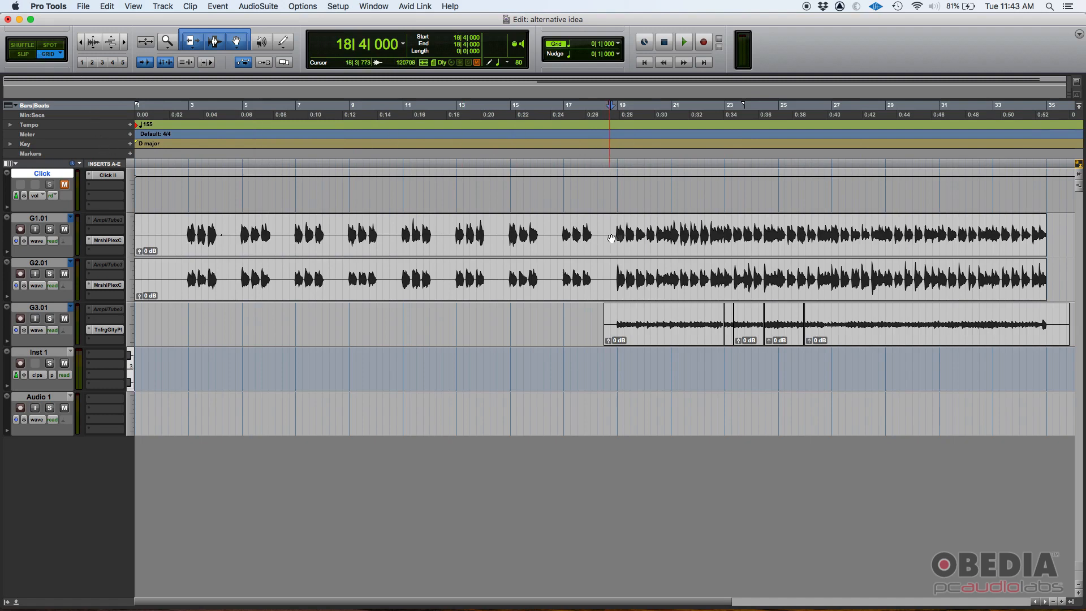
{"action": "left_click", "coordinate": [613, 112]}
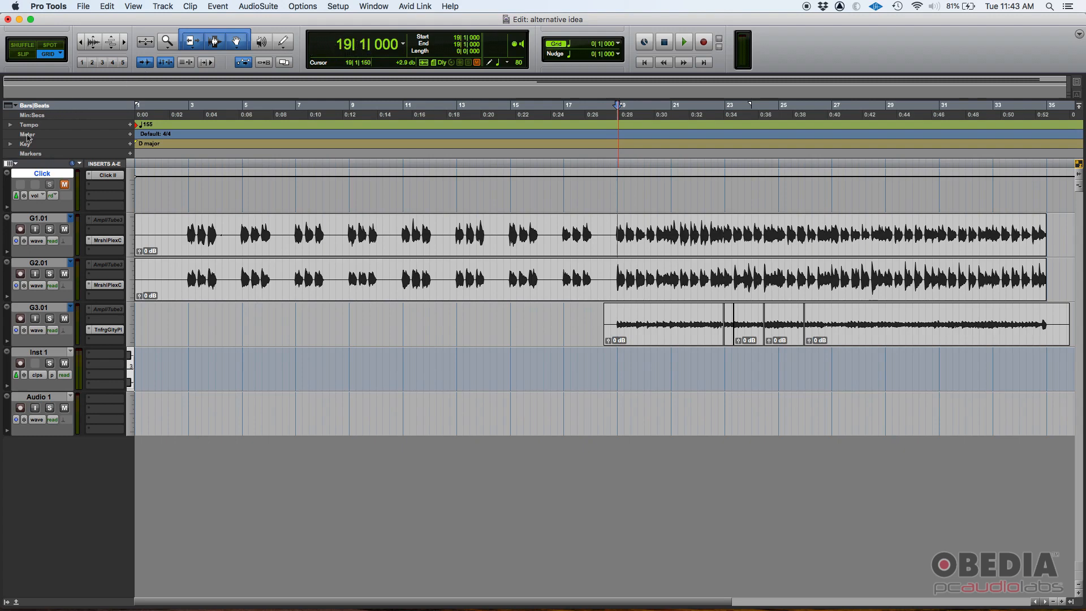
{"action": "left_click", "coordinate": [142, 143]}
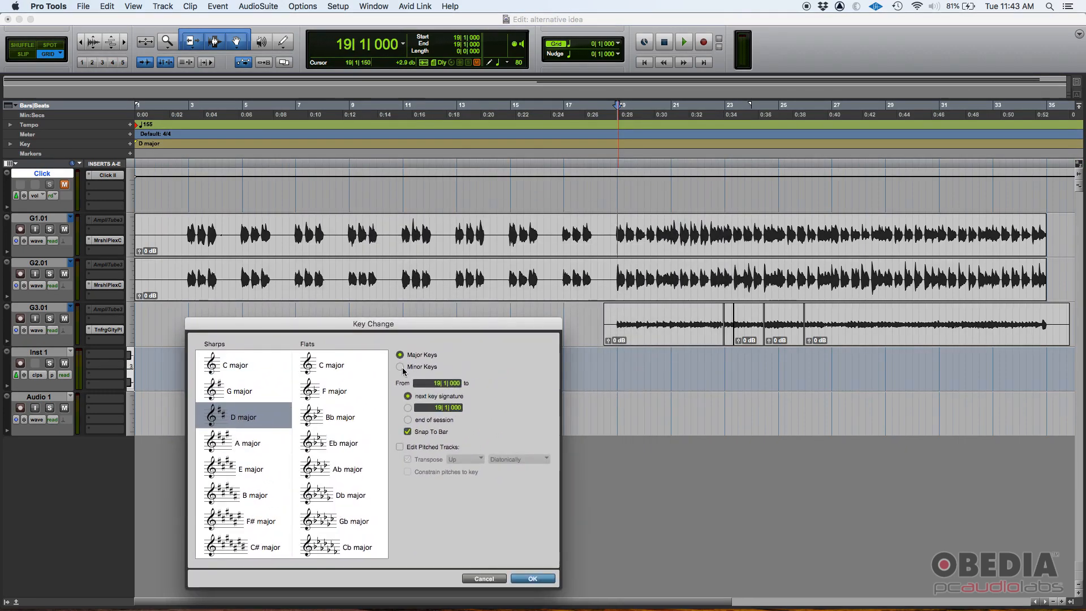
Choose E minor under Minor Keys, Sharps, and confirm the change at bar 19
{"action": "left_click", "coordinate": [401, 366]}
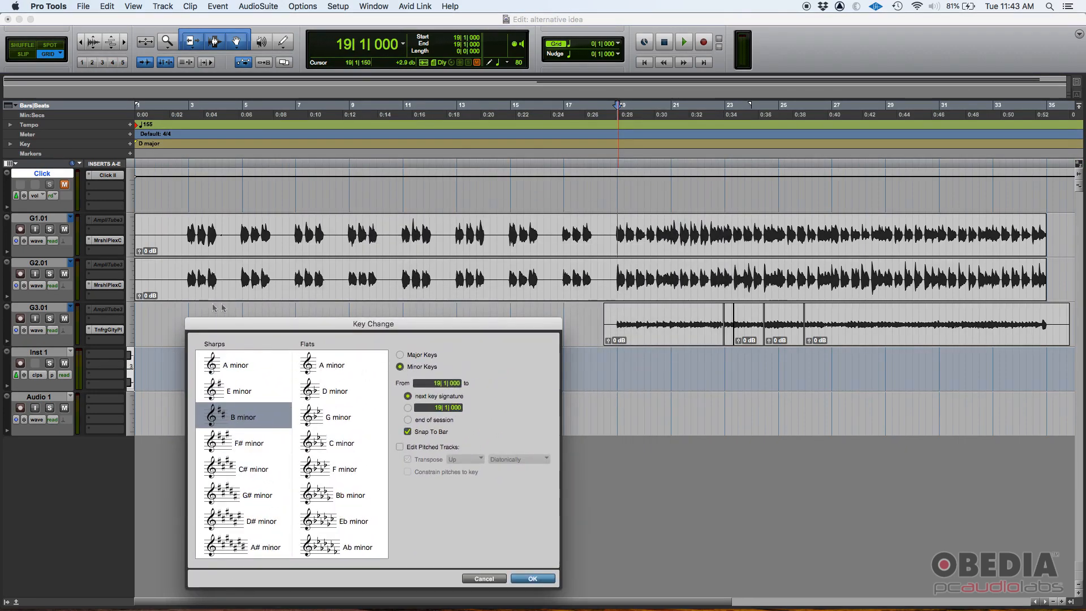
{"action": "left_click", "coordinate": [239, 390]}
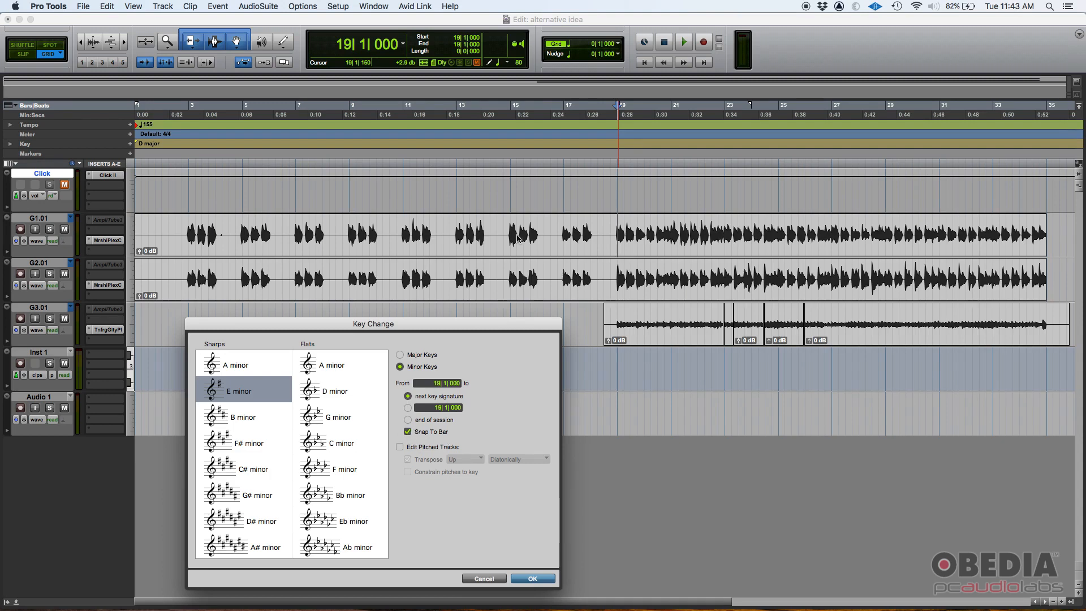
{"action": "mouse_move", "coordinate": [612, 247]}
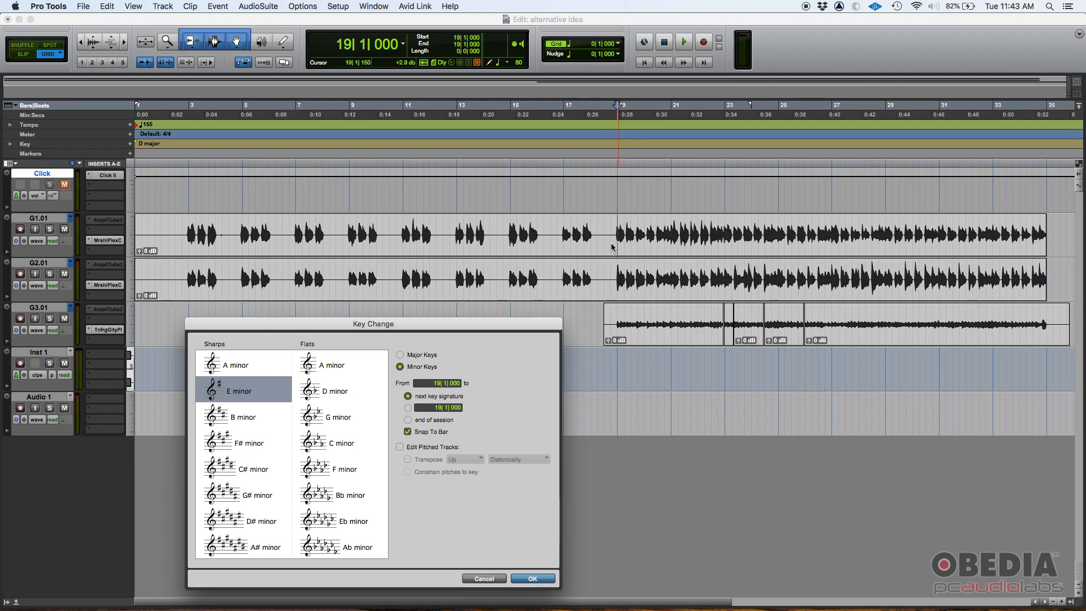
{"action": "left_click", "coordinate": [533, 578]}
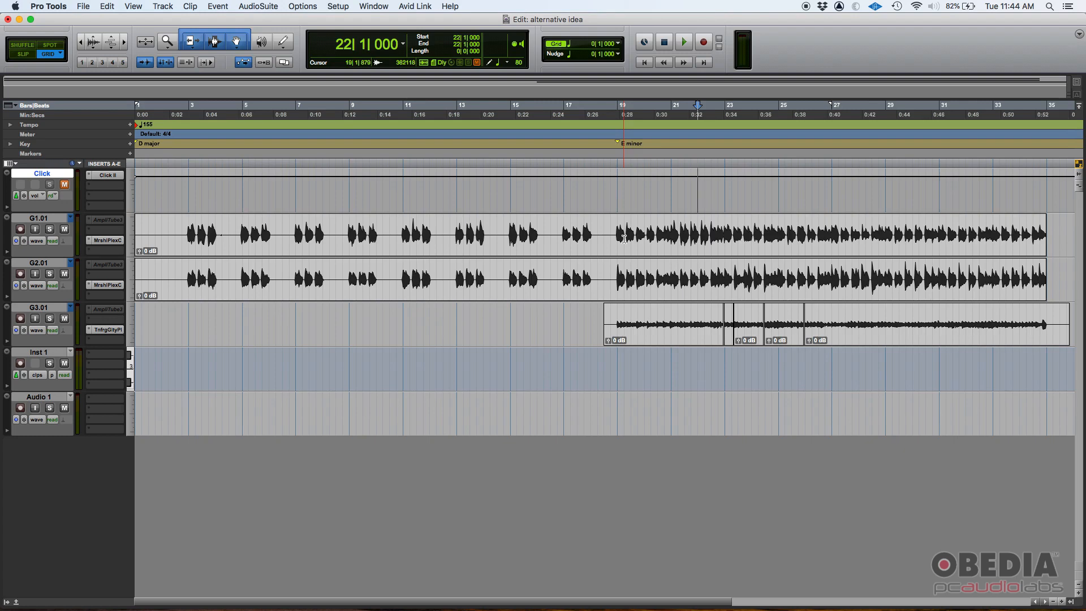
Expand the Key ruler to staff view with clefs showing D major and E minor
{"action": "left_click", "coordinate": [531, 246]}
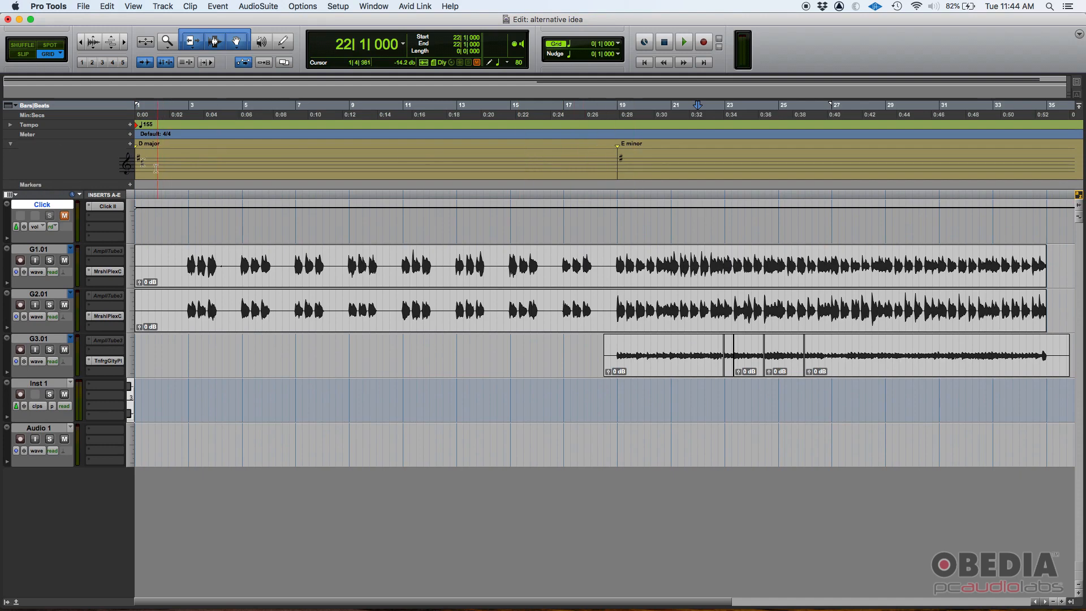
{"action": "left_click", "coordinate": [628, 158]}
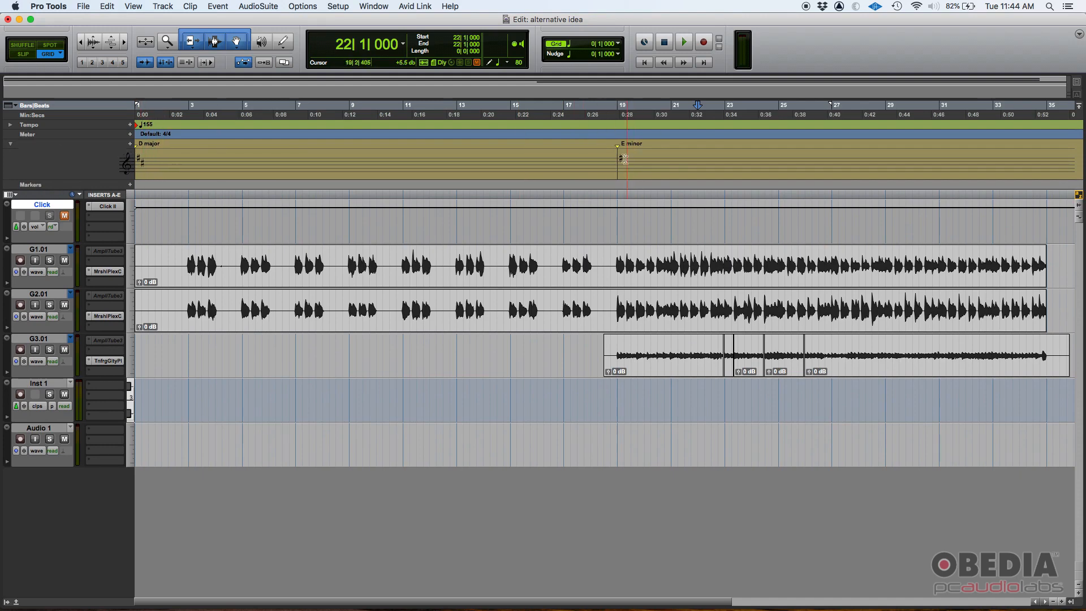
{"action": "left_click", "coordinate": [529, 223]}
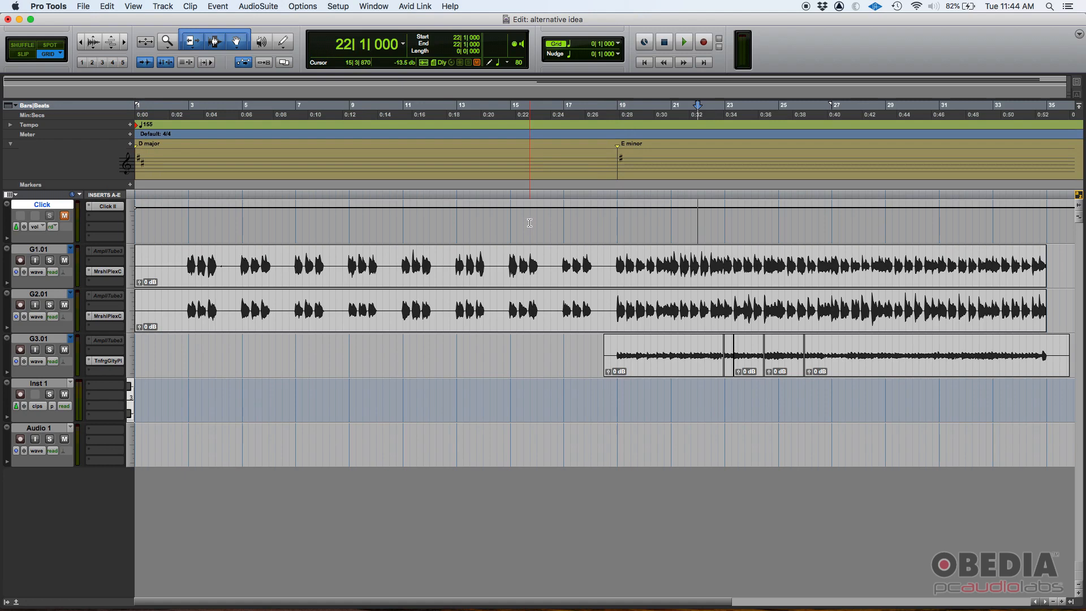